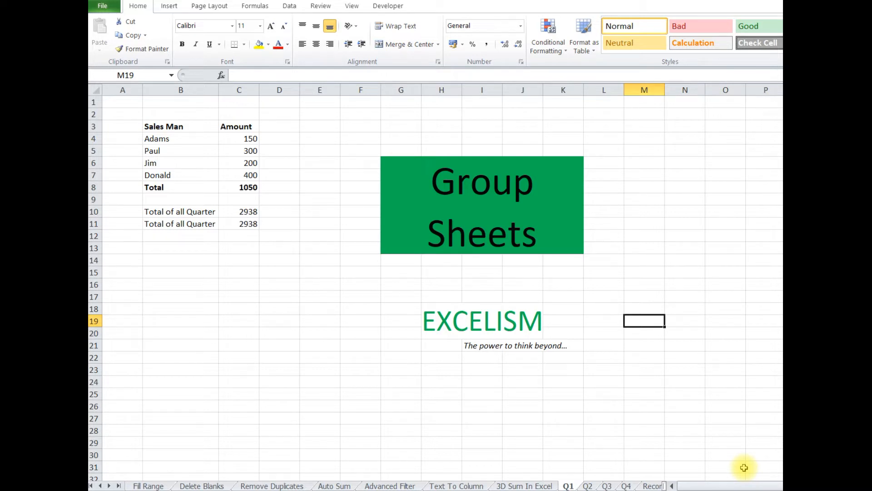
pyautogui.moveTo(447, 415)
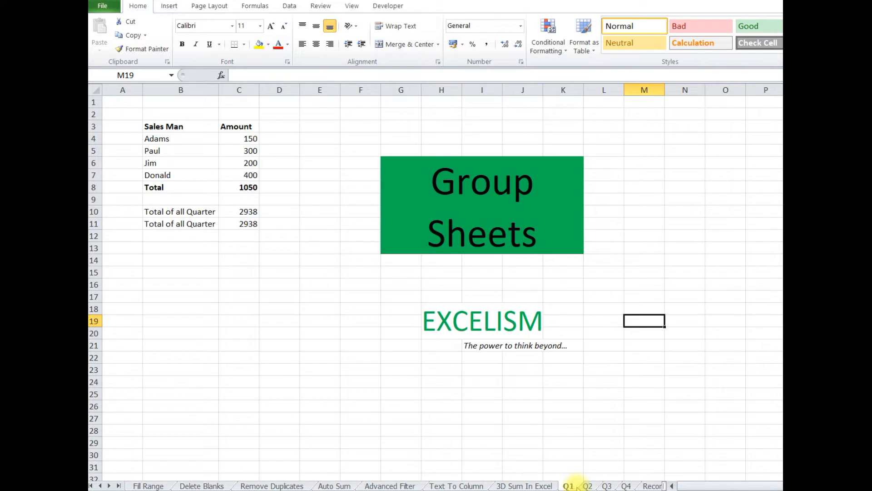
# Step: Review the Q3, Q4 and 3D Sum sheets, then return to Q1 to group Q1 through Q4
pyautogui.click(606, 485)
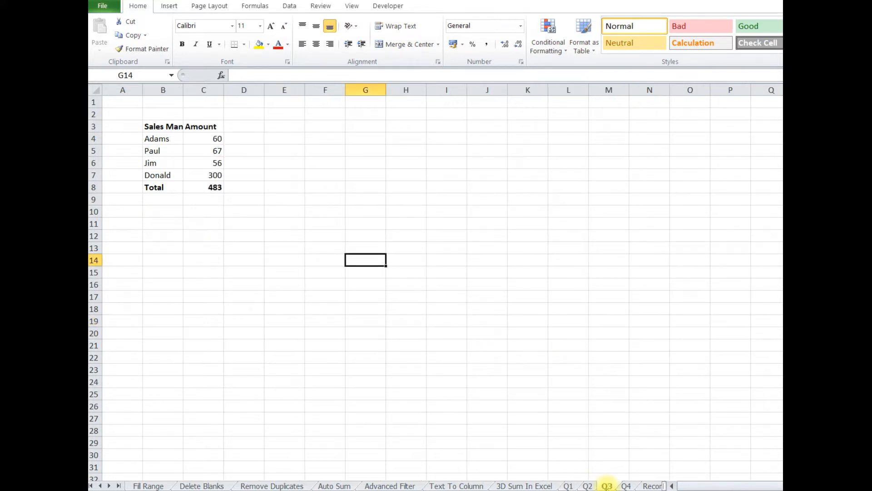
pyautogui.click(626, 486)
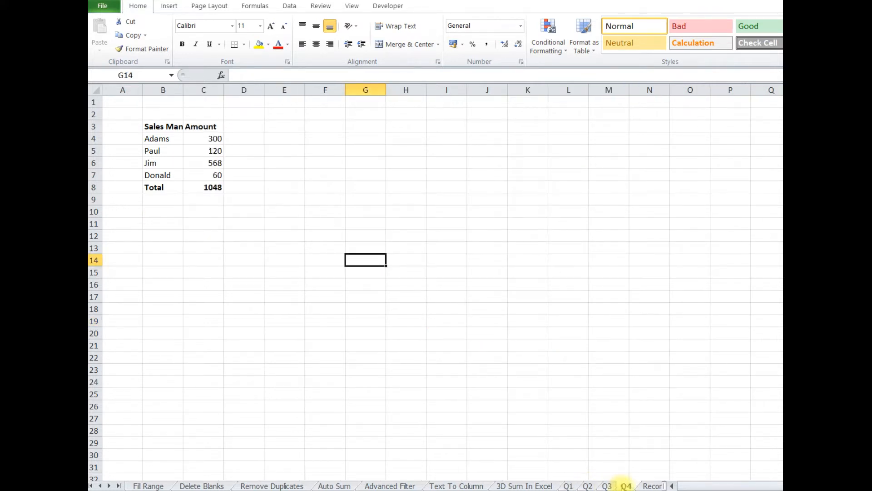
pyautogui.click(567, 485)
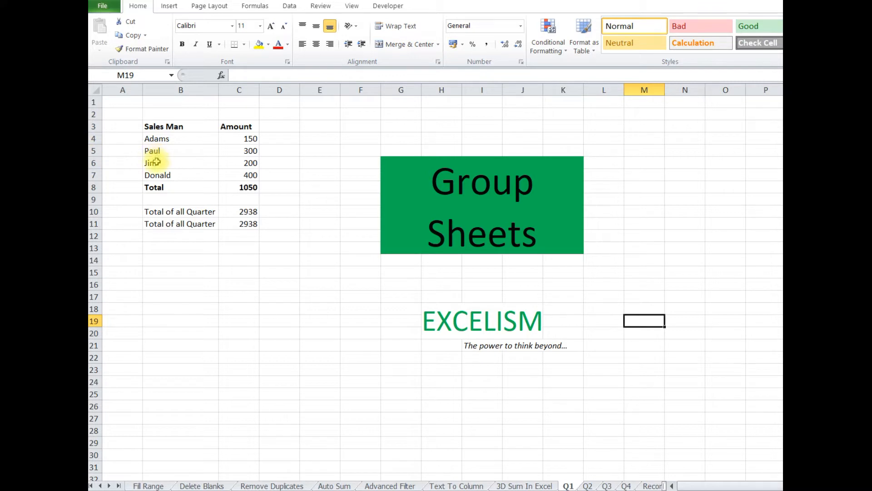
pyautogui.moveTo(630, 475)
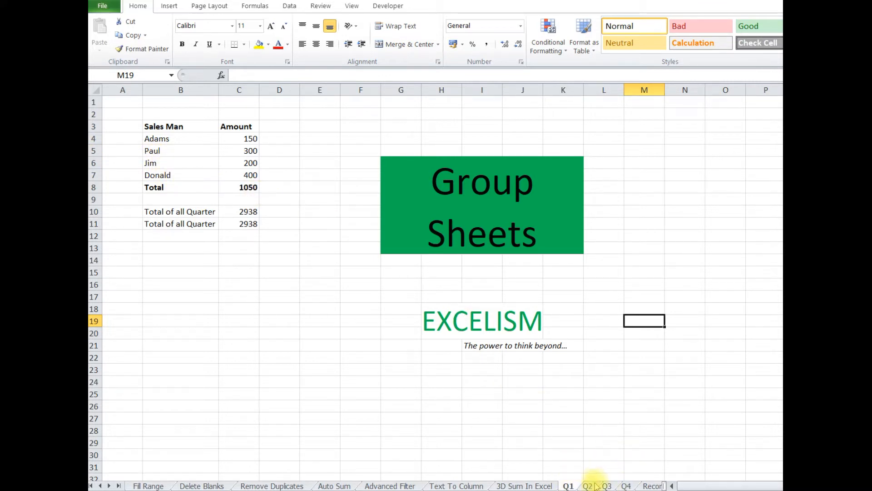
pyautogui.moveTo(497, 334)
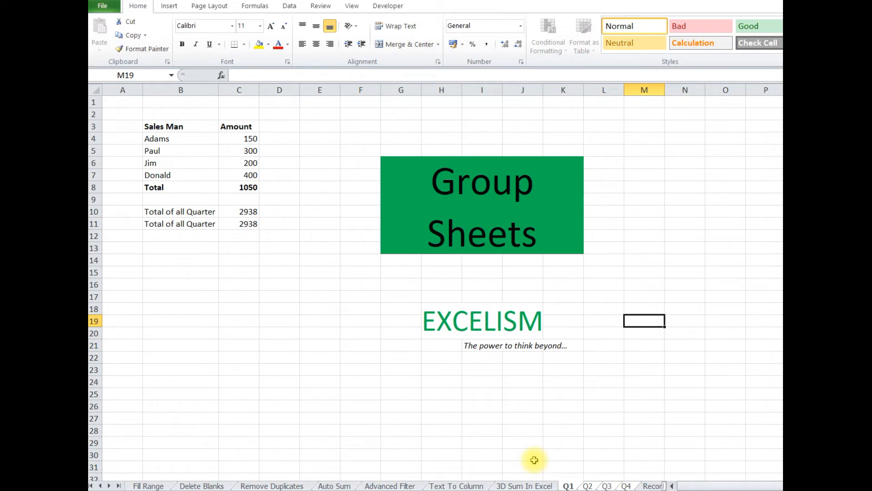
pyautogui.moveTo(449, 426)
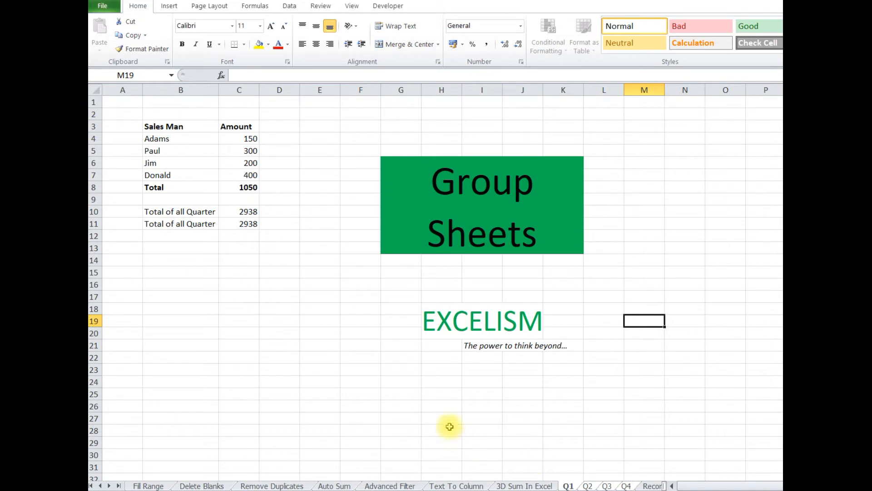
pyautogui.click(523, 485)
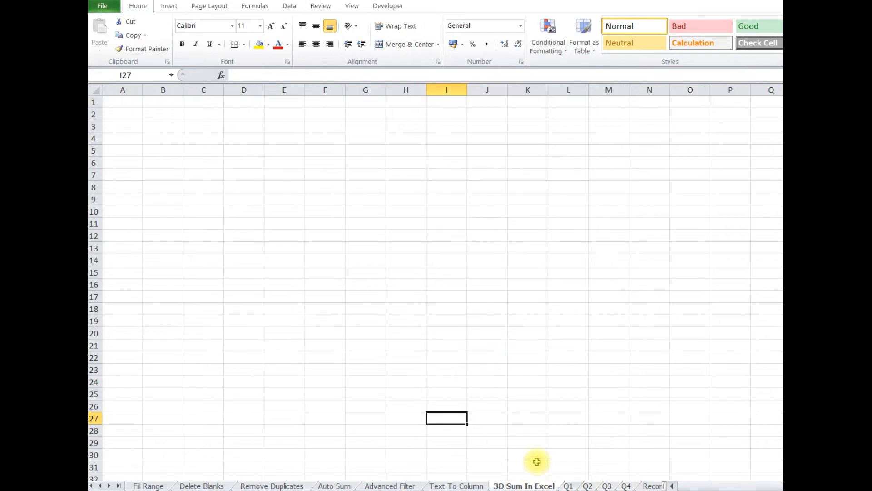
pyautogui.click(568, 486)
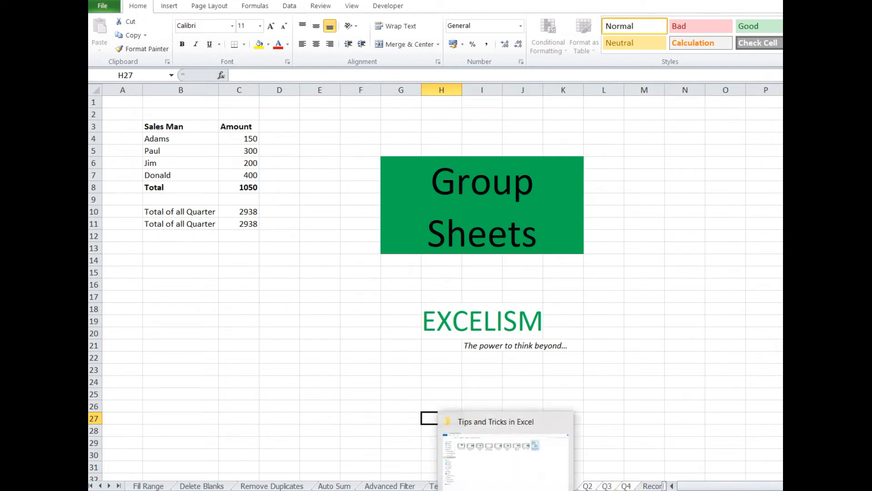
pyautogui.moveTo(280, 340)
pyautogui.write('R')
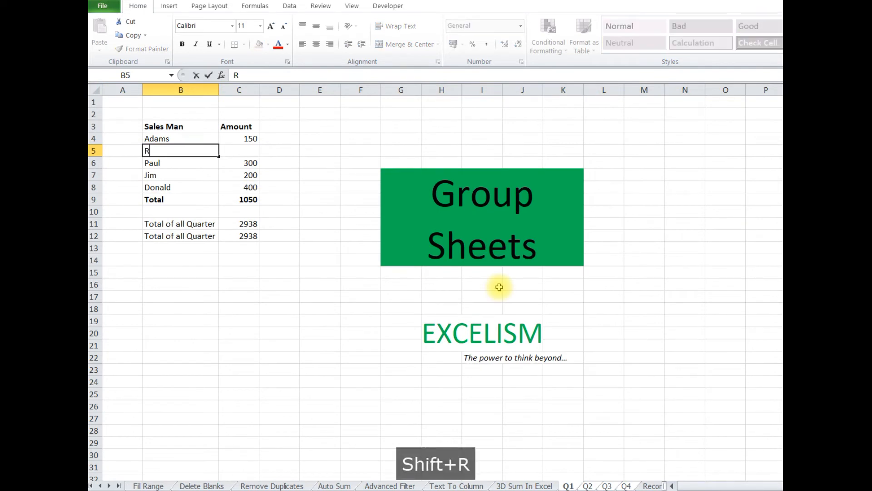
# Step: Enter salesman Rahul with amount 50 in the new row under Adams, raising the Q1 total to 1100
pyautogui.write('ahul')
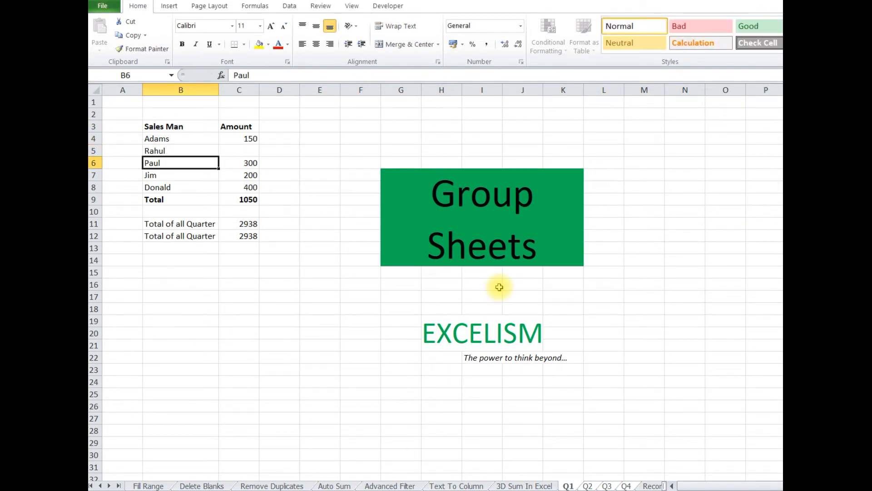
pyautogui.moveTo(239, 148)
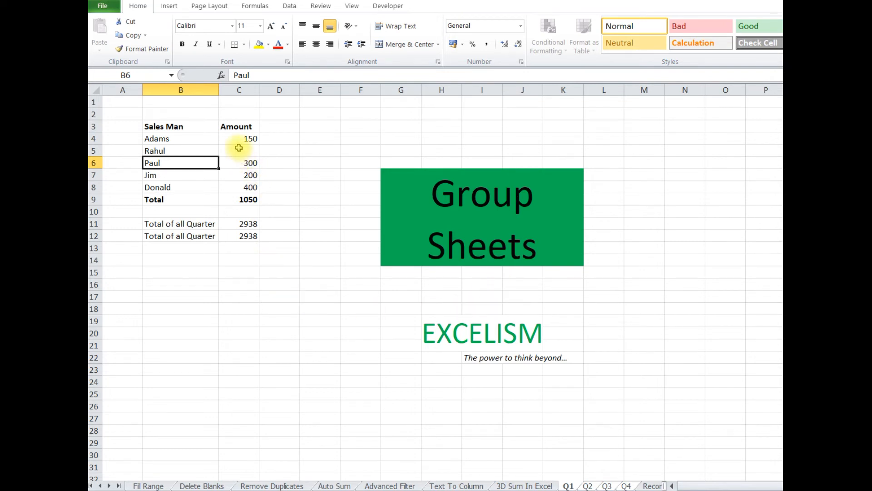
pyautogui.write('50')
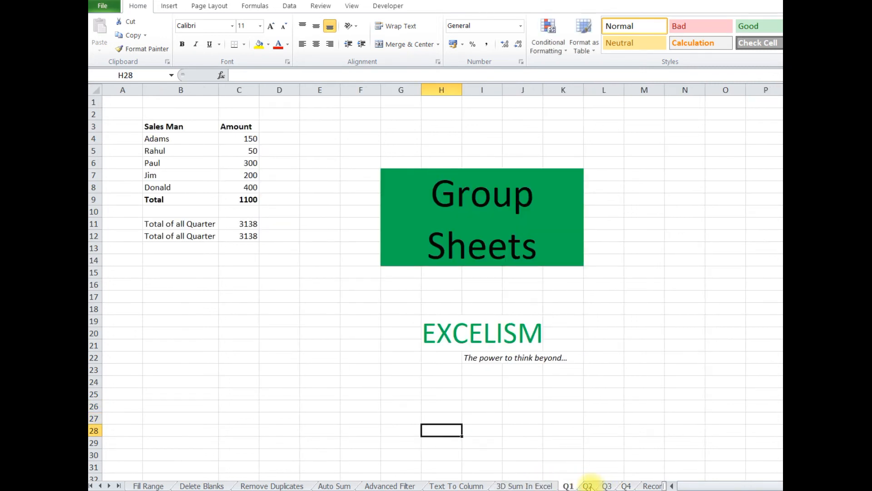
pyautogui.click(588, 485)
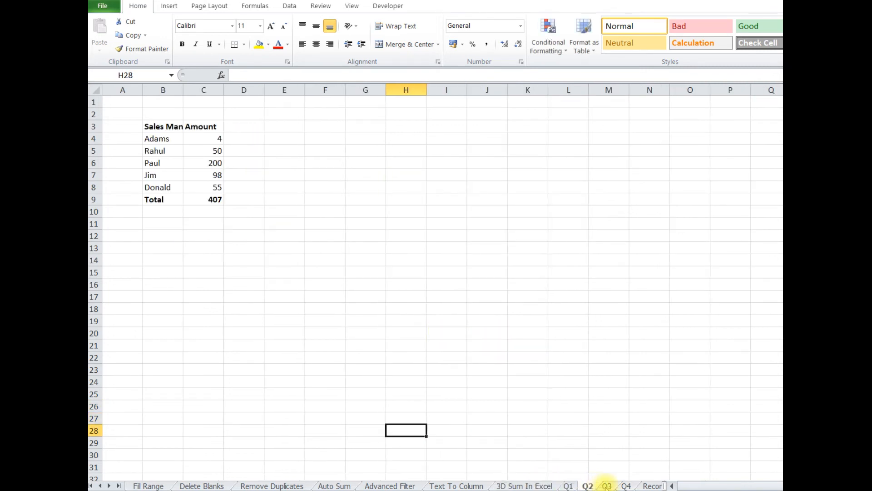
pyautogui.click(626, 485)
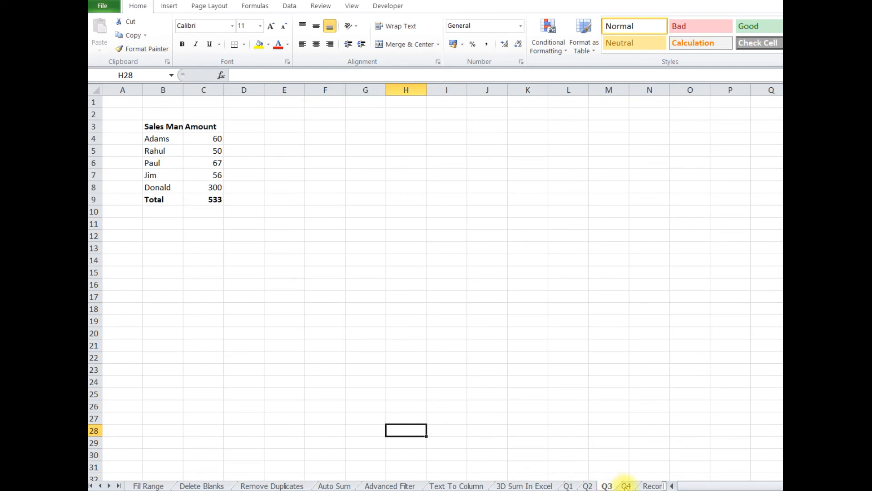
pyautogui.click(625, 485)
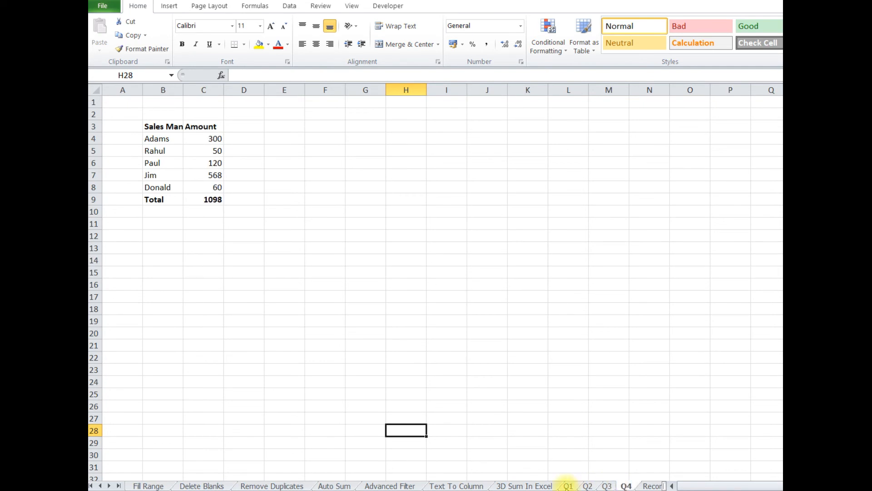
pyautogui.click(568, 485)
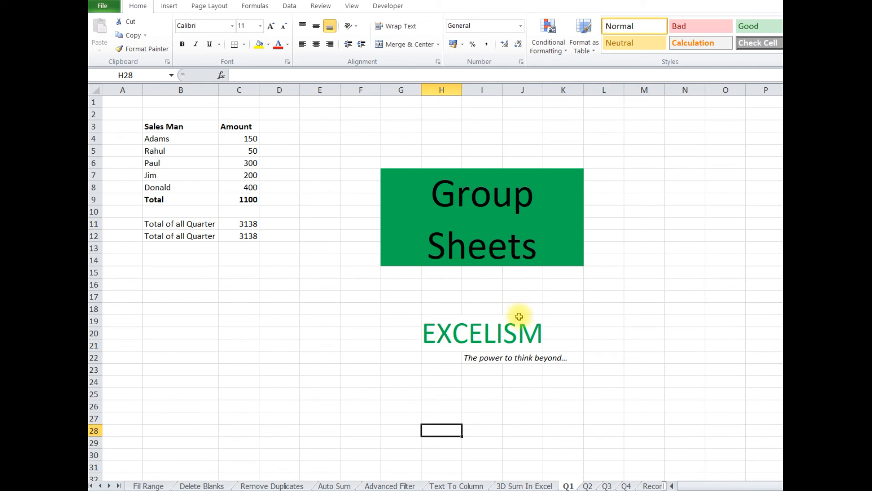